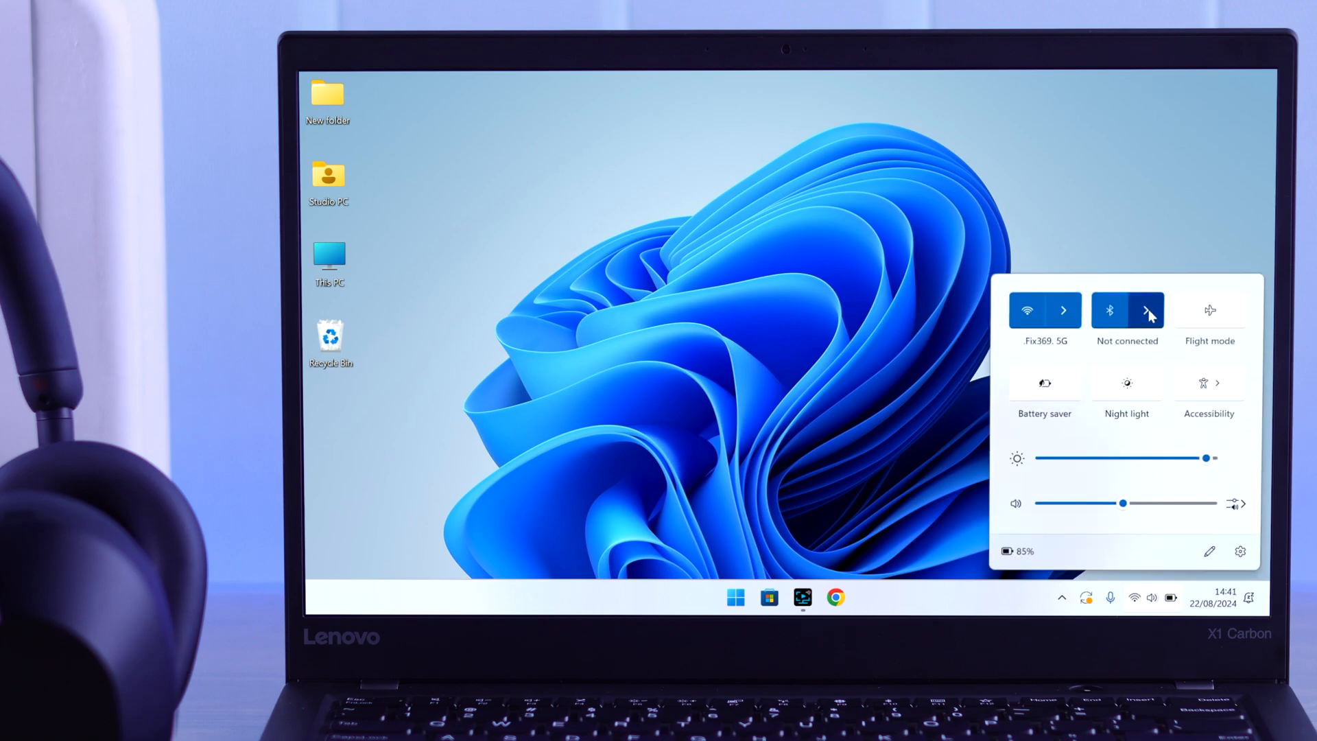
# Step: Check the Quick Settings Bluetooth list, then search Start for 'bluetooth' to reach Bluetooth & devices
pyautogui.click(1149, 309)
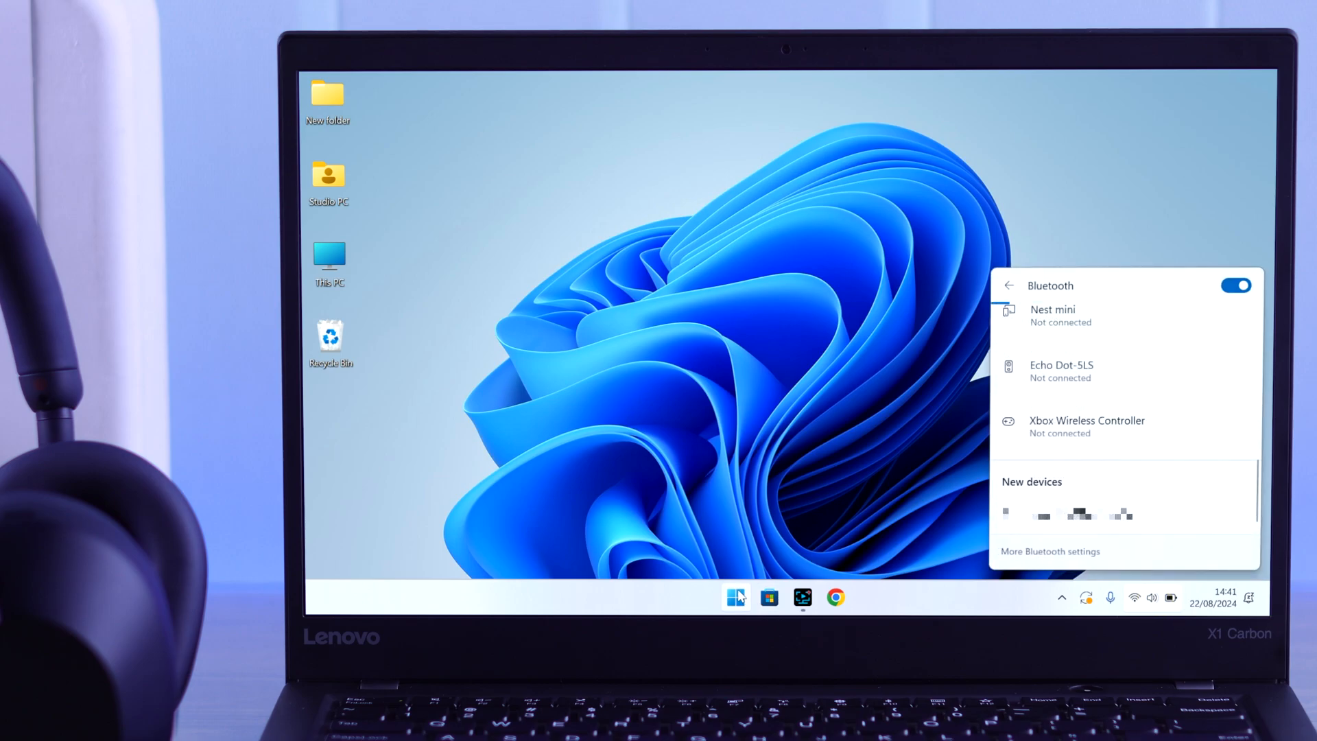
pyautogui.click(767, 598)
pyautogui.write('blue')
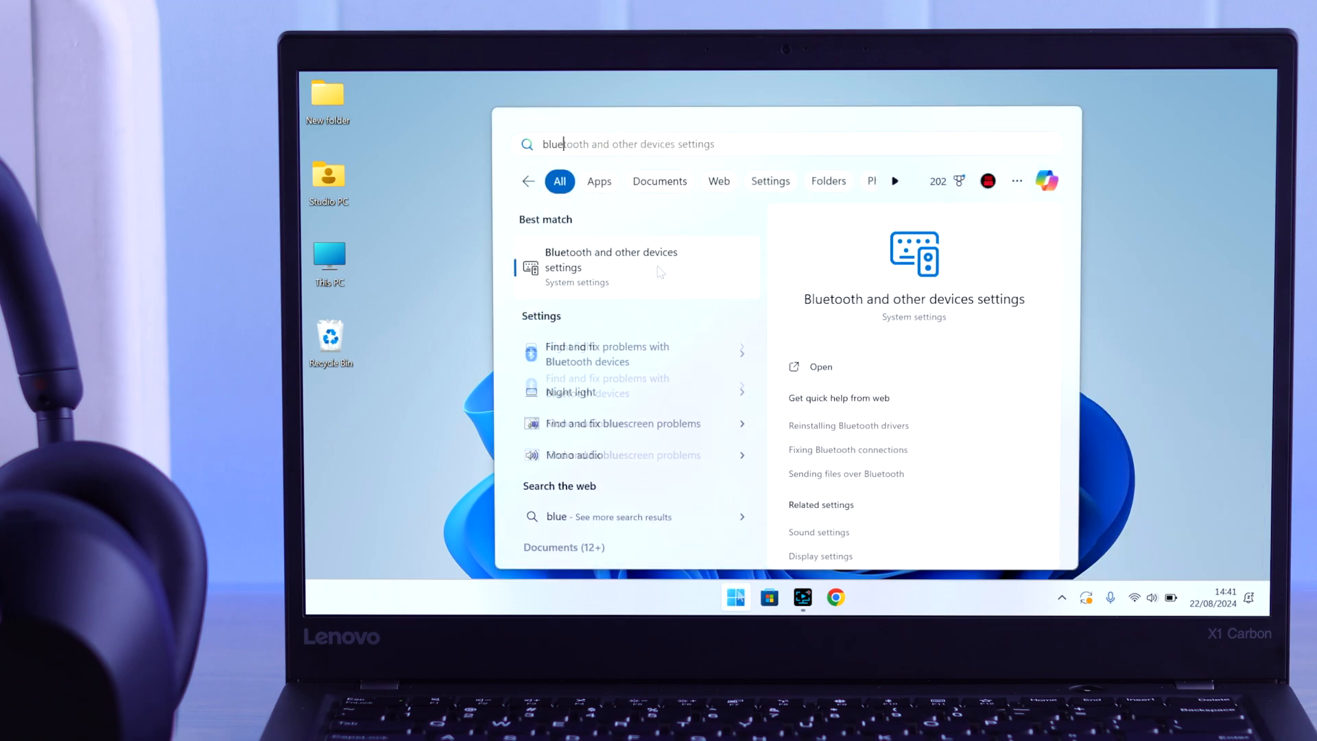
pyautogui.click(612, 260)
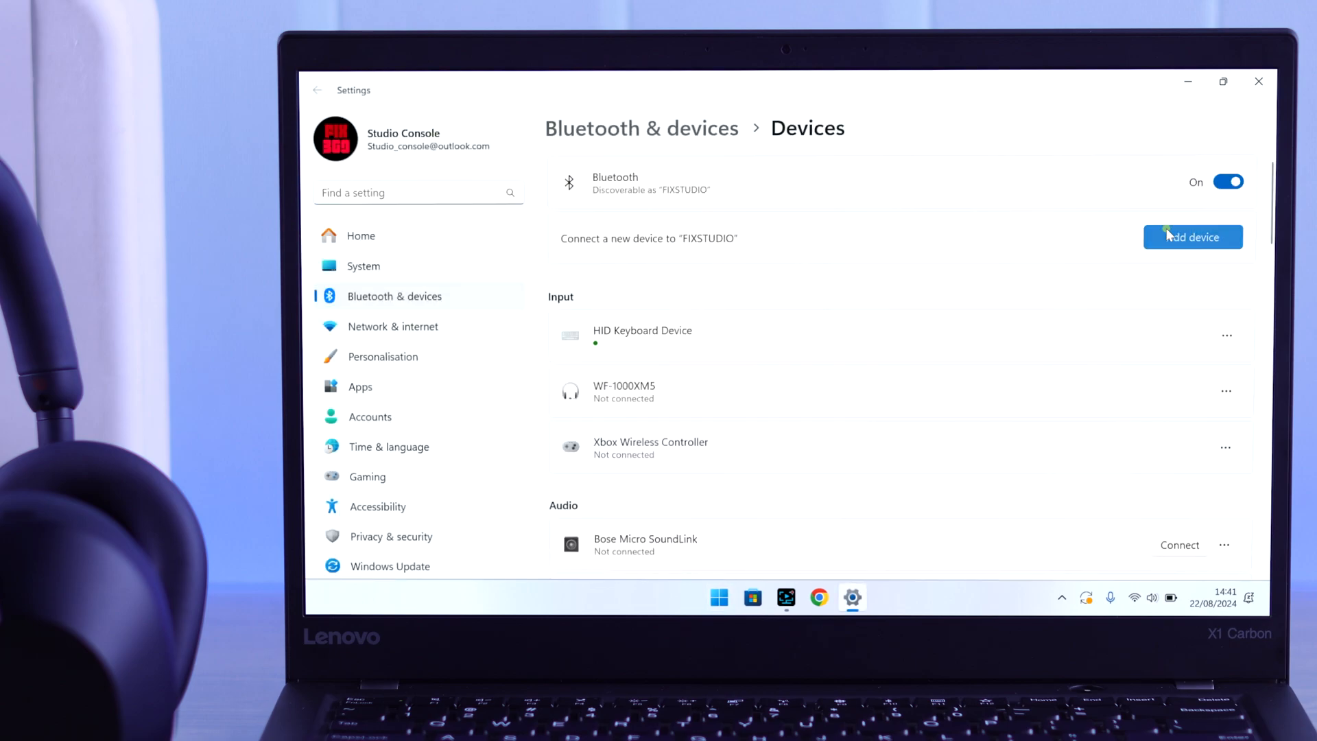
# Step: Add a Bluetooth device, pair the WH-1000XM5 headphones, and finish once connected
pyautogui.click(1192, 237)
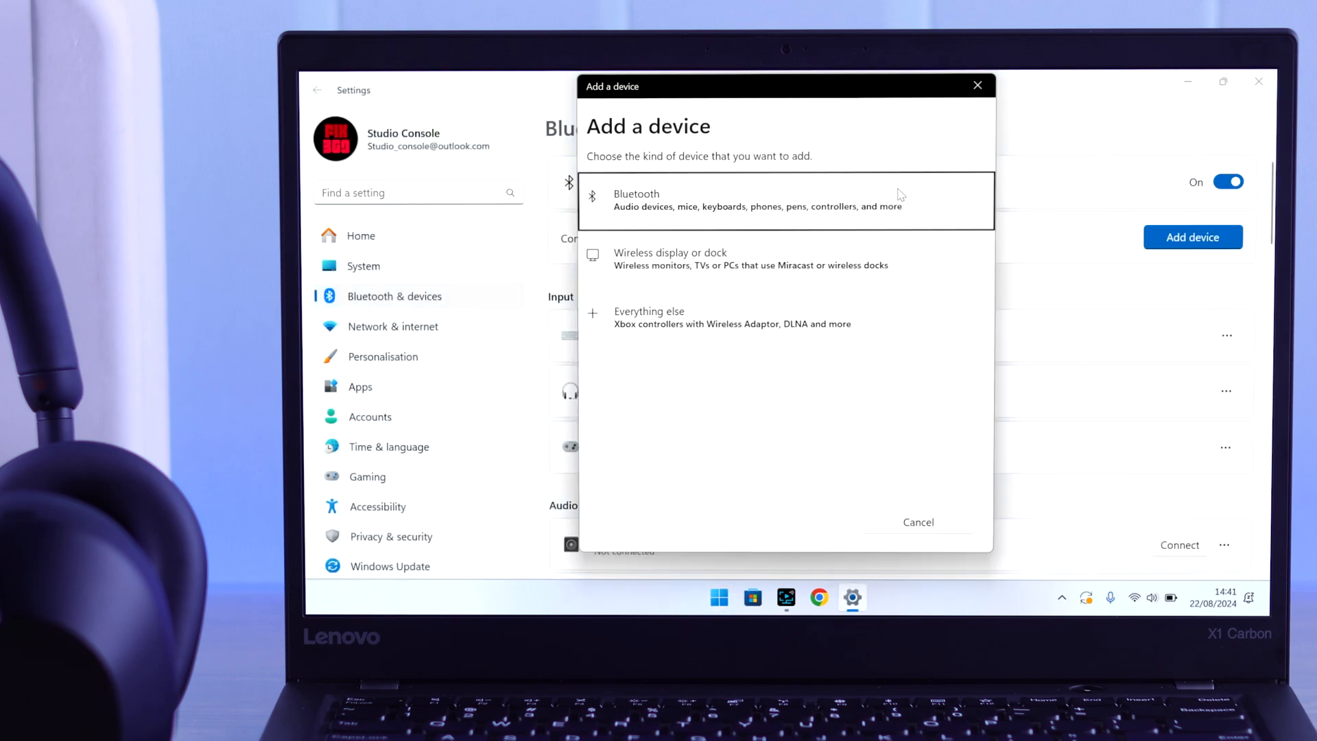
pyautogui.click(748, 199)
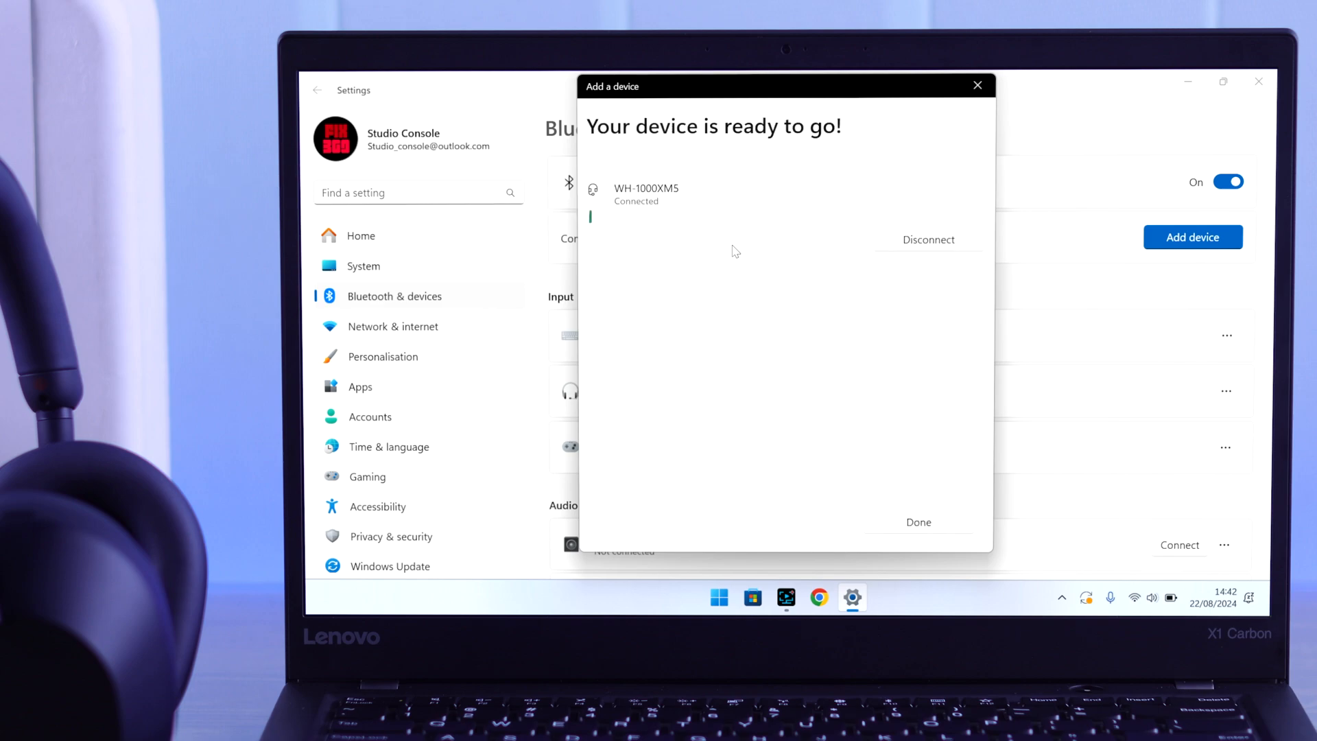
pyautogui.click(917, 521)
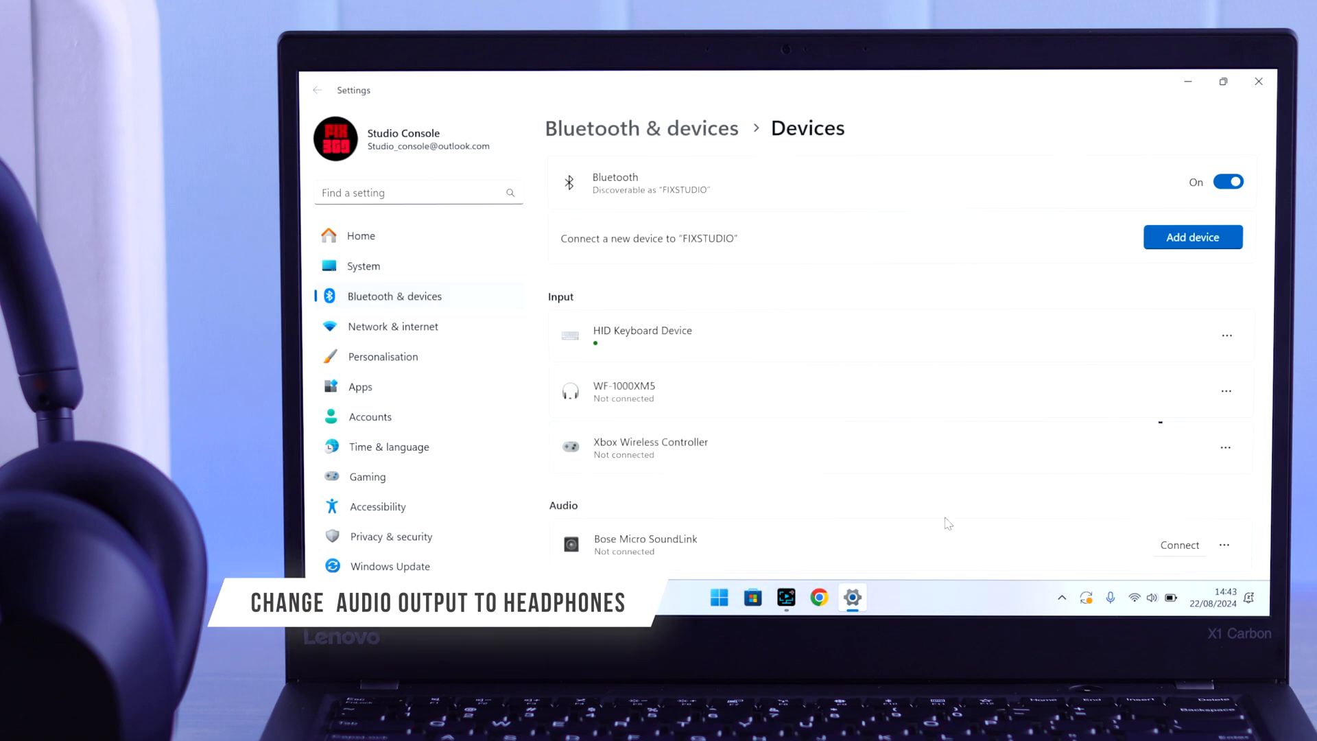
# Step: In Sound settings, use Headphones WH-1000XM5 as output and Headset WH-1000XM5 as input
pyautogui.write('sound')
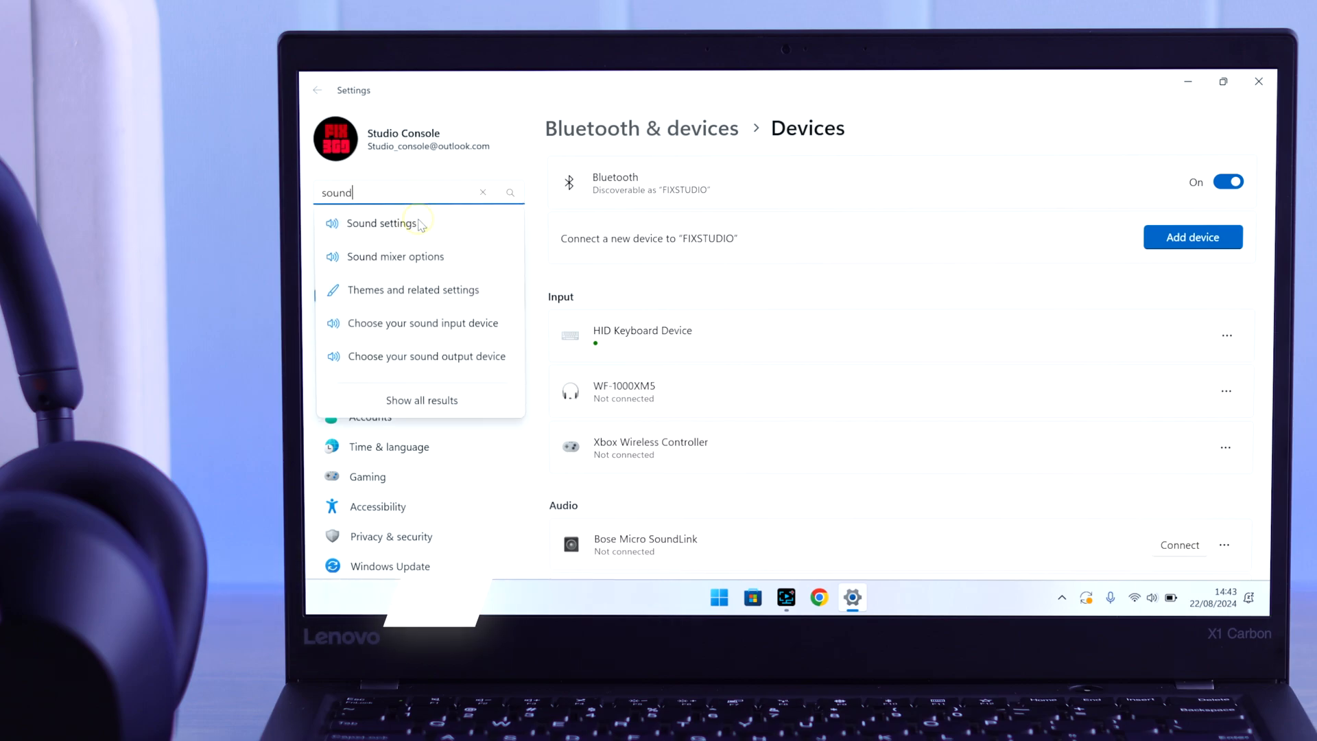
pyautogui.click(382, 223)
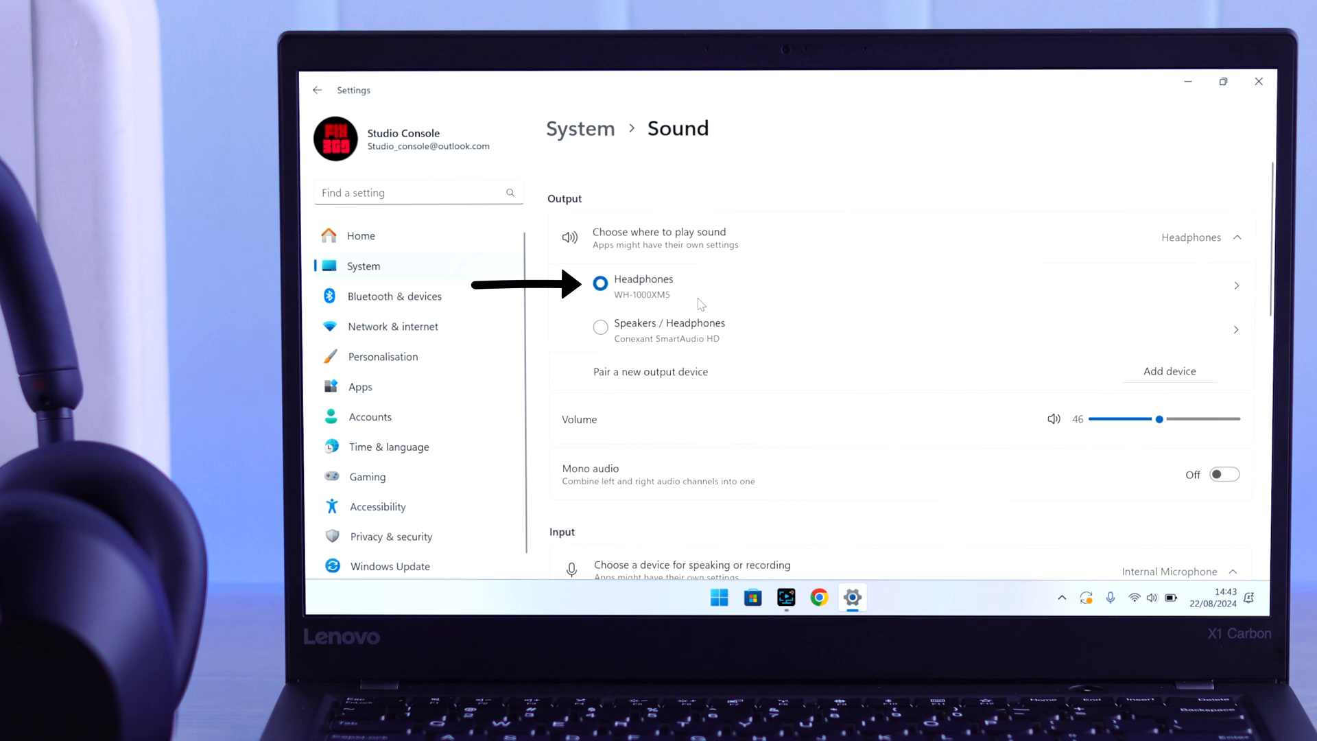
pyautogui.scroll(-3)
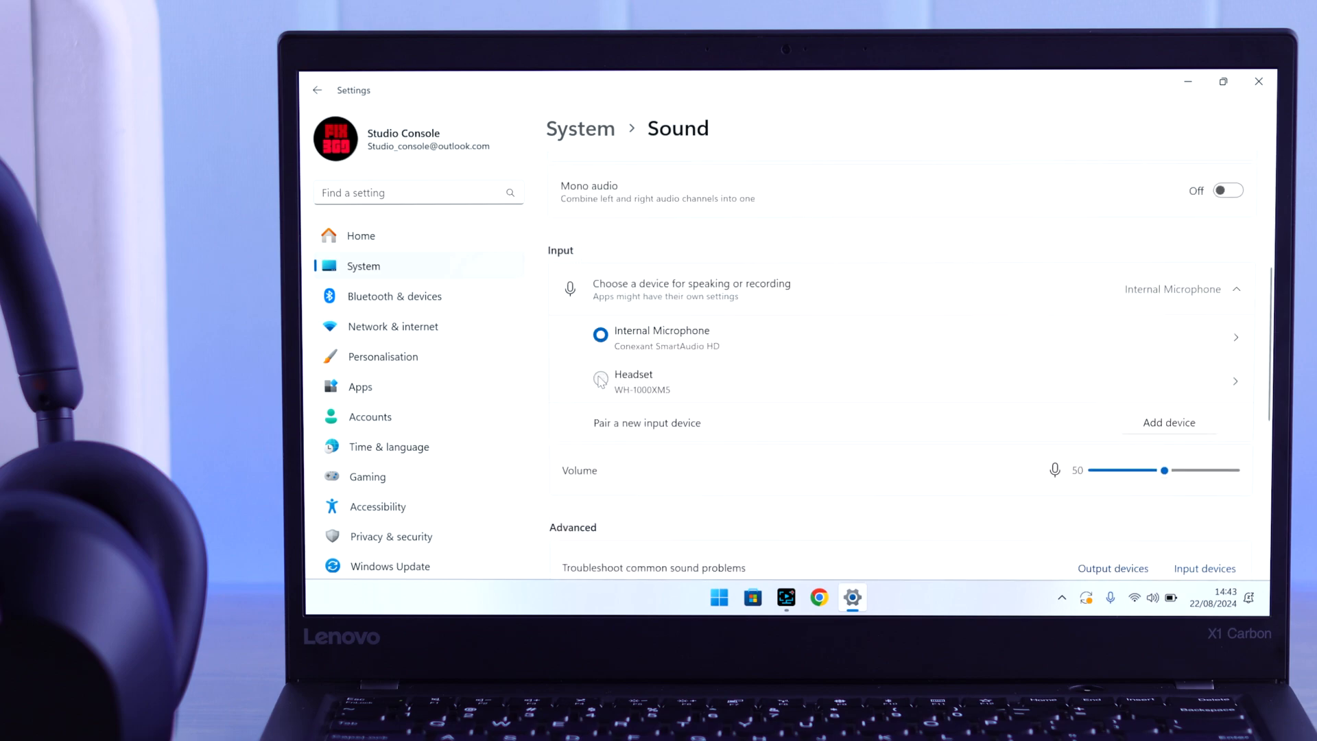
pyautogui.click(601, 379)
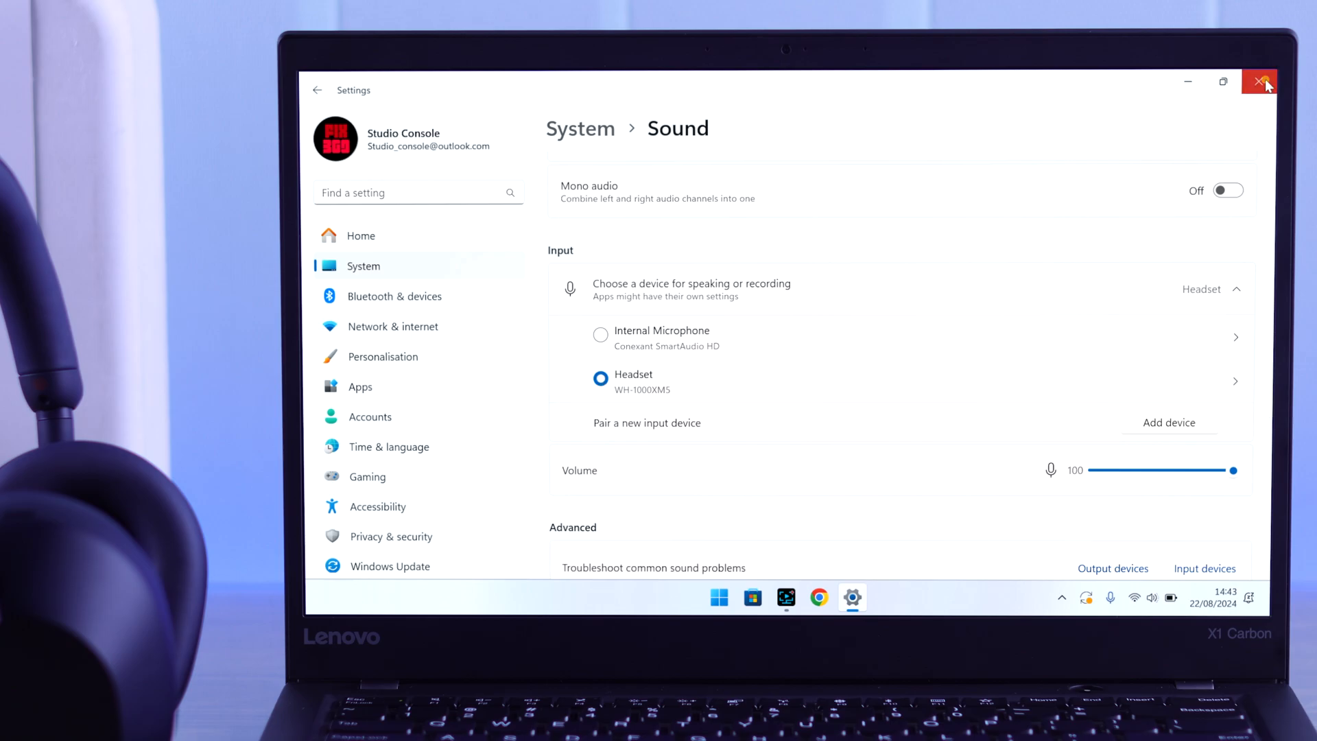
pyautogui.click(1260, 83)
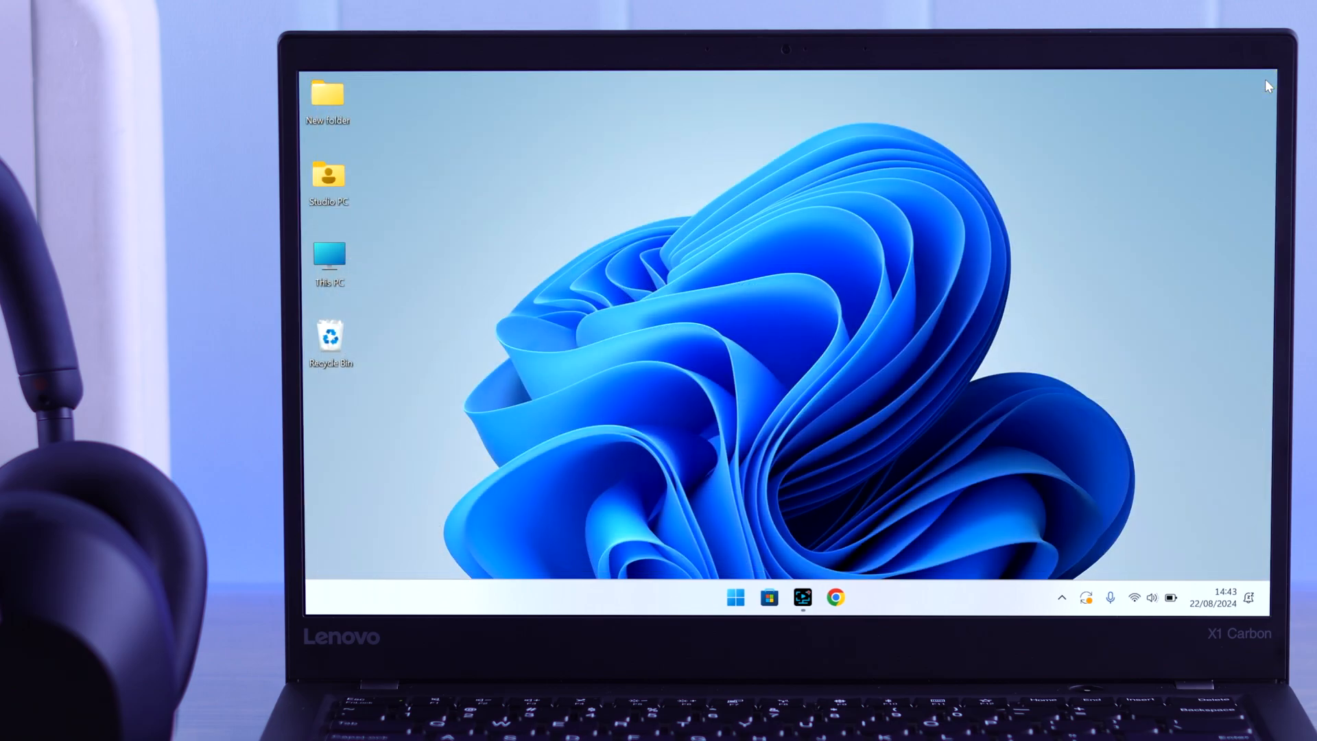